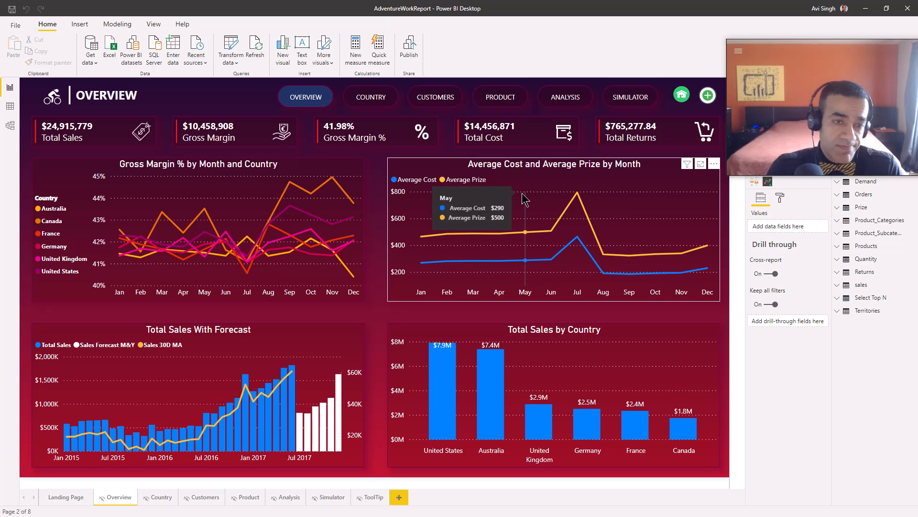
{"action": "mouse_move", "coordinate": [473, 228]}
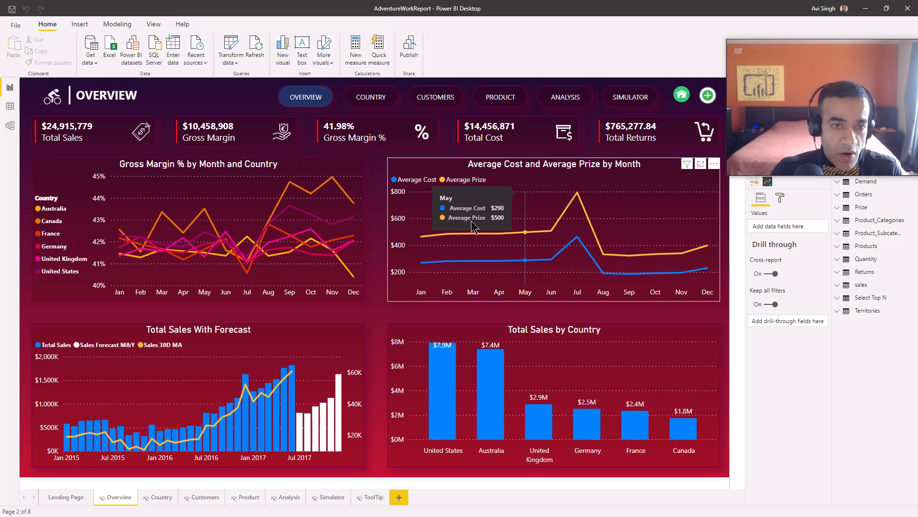
{"action": "mouse_move", "coordinate": [213, 267]}
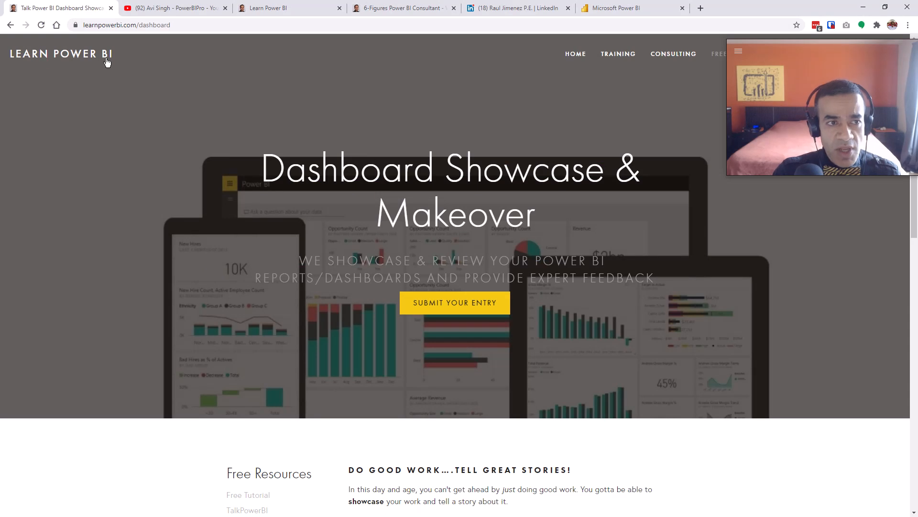
{"action": "mouse_move", "coordinate": [317, 114]}
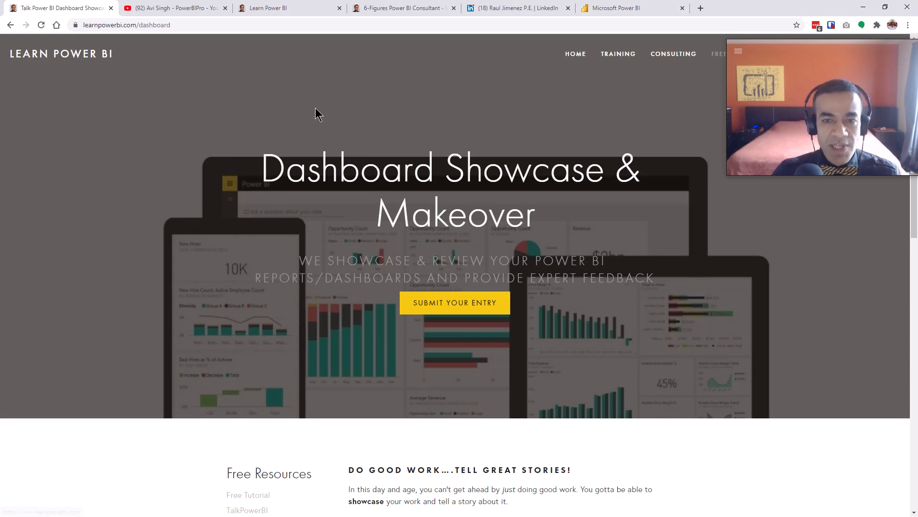
Scroll down the learnpowerbi.com Dashboard Showcase & Makeover page in Chrome.
{"action": "scroll", "scroll_direction": "down", "scroll_amount": 3}
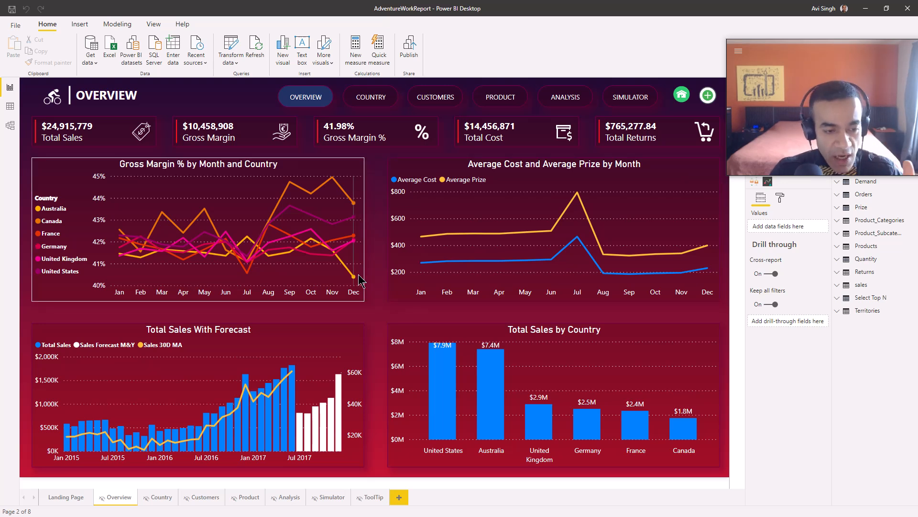
{"action": "mouse_move", "coordinate": [354, 277]}
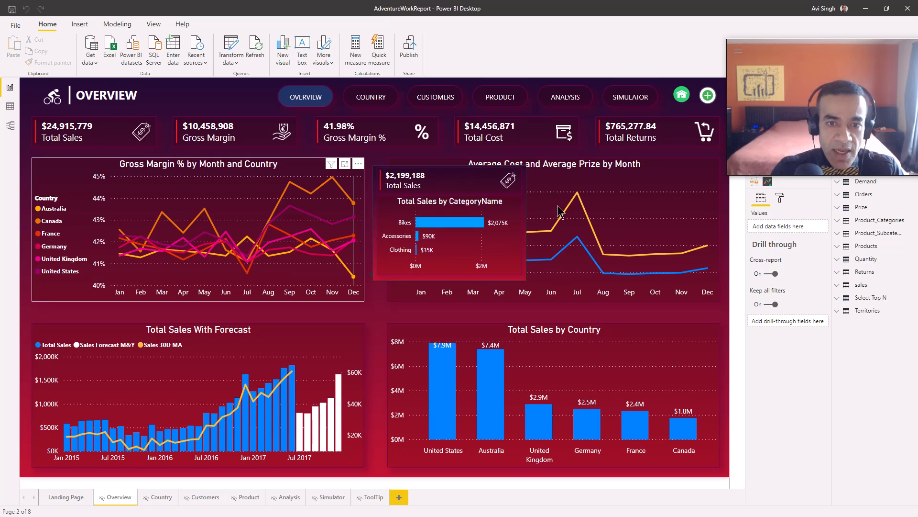
{"action": "mouse_move", "coordinate": [356, 235]}
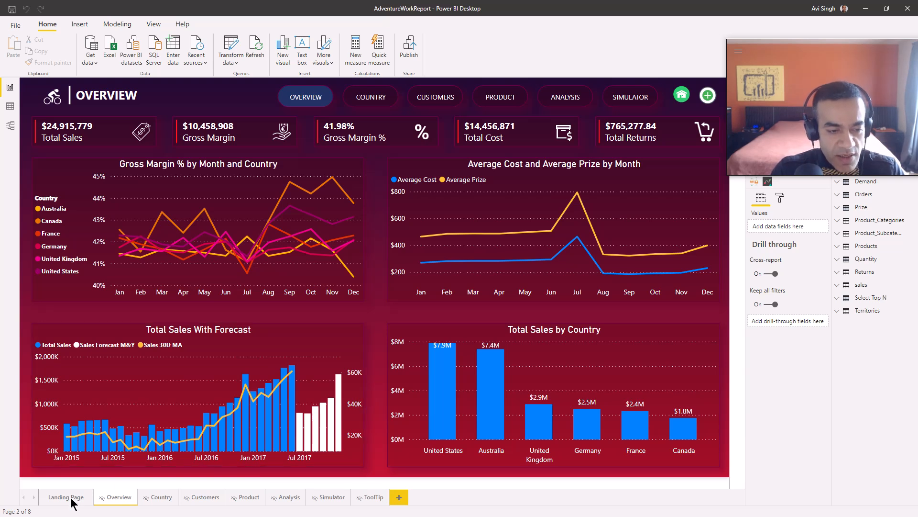
Show the Landing Page and inspect its Country, Year and Month slicers and KPI cards.
{"action": "left_click", "coordinate": [66, 496]}
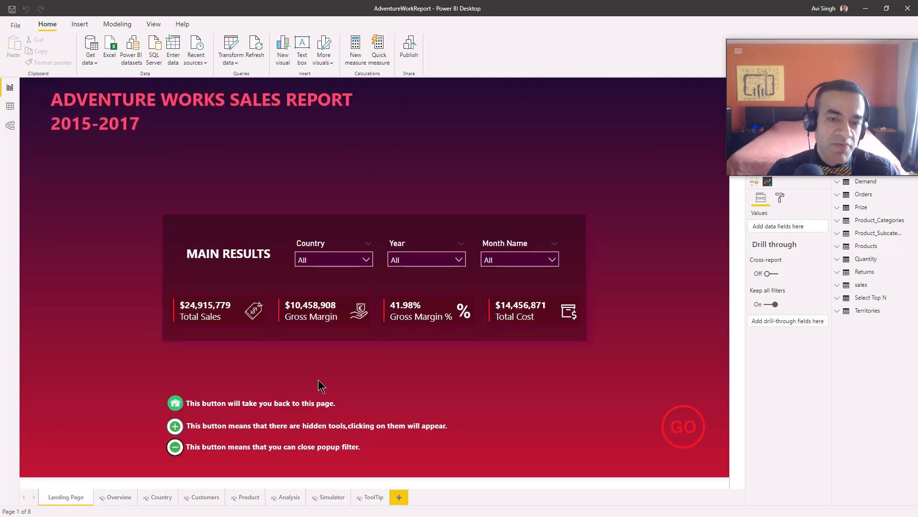
{"action": "left_click", "coordinate": [532, 310]}
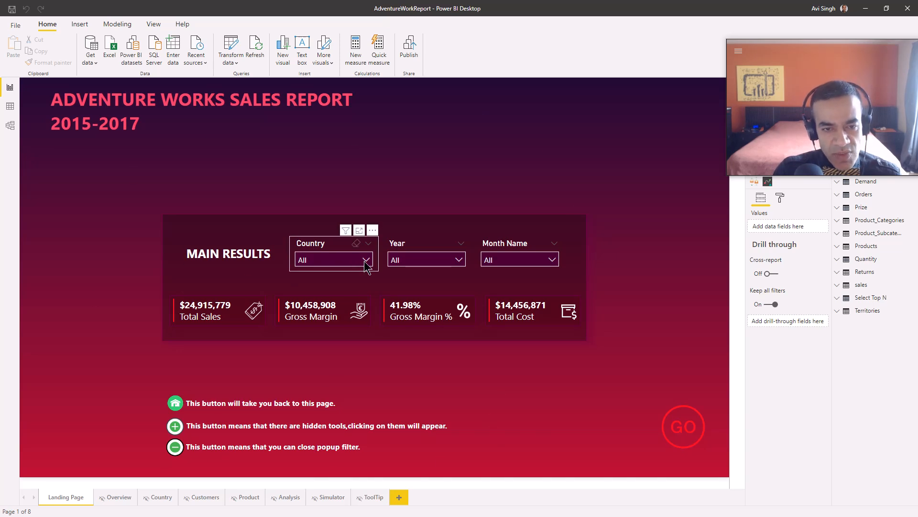
{"action": "left_click", "coordinate": [367, 259]}
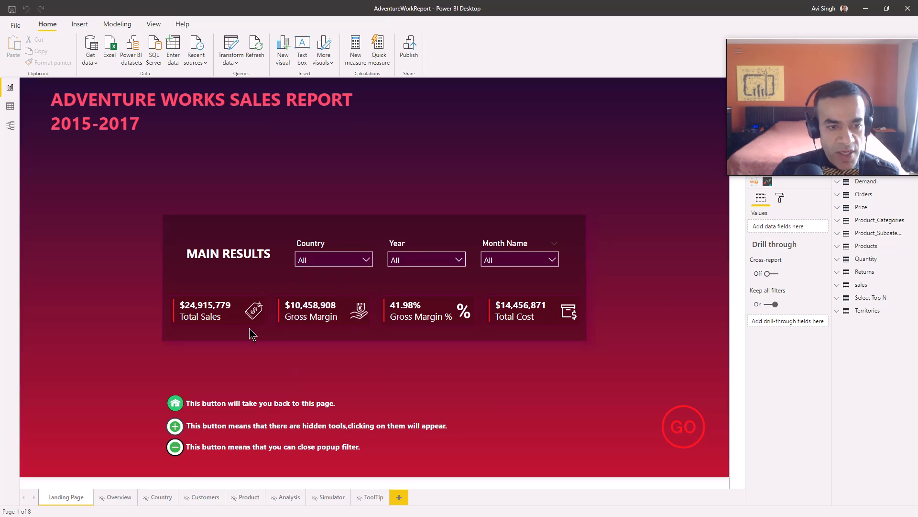
{"action": "mouse_move", "coordinate": [261, 370]}
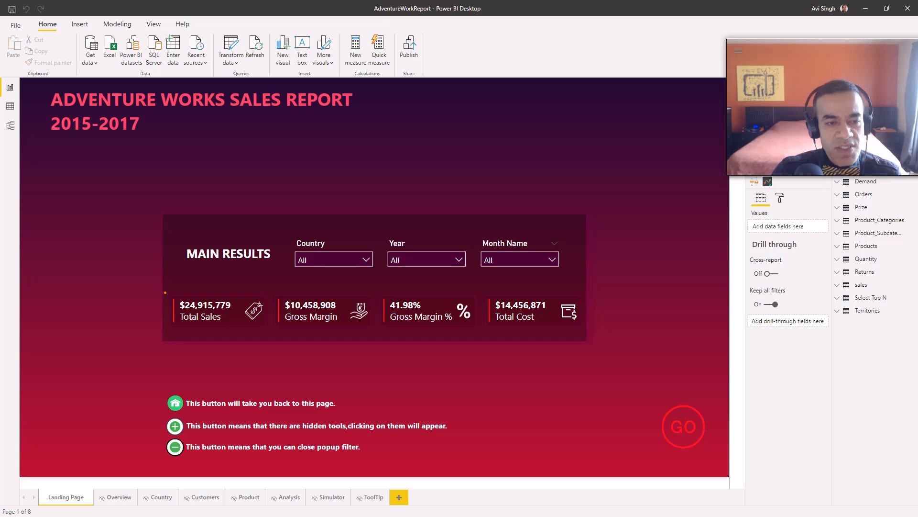
{"action": "left_click", "coordinate": [375, 316]}
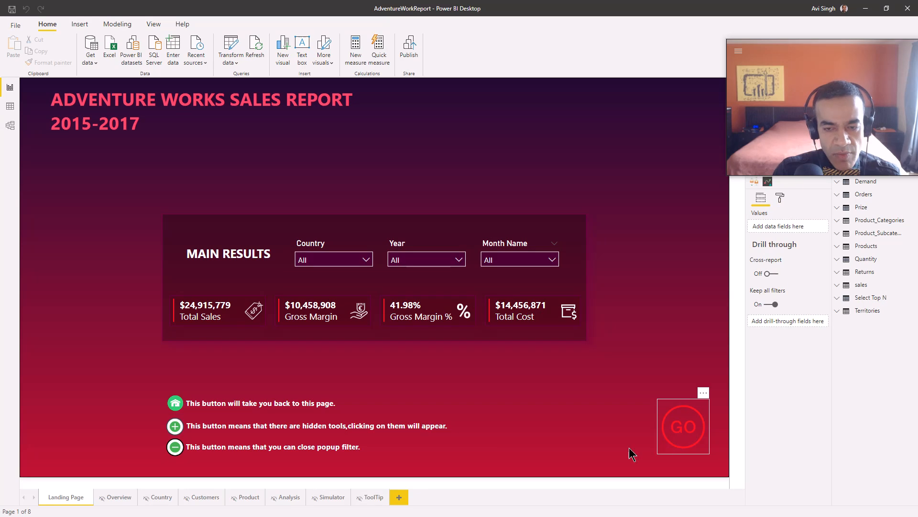
{"action": "mouse_move", "coordinate": [683, 434]}
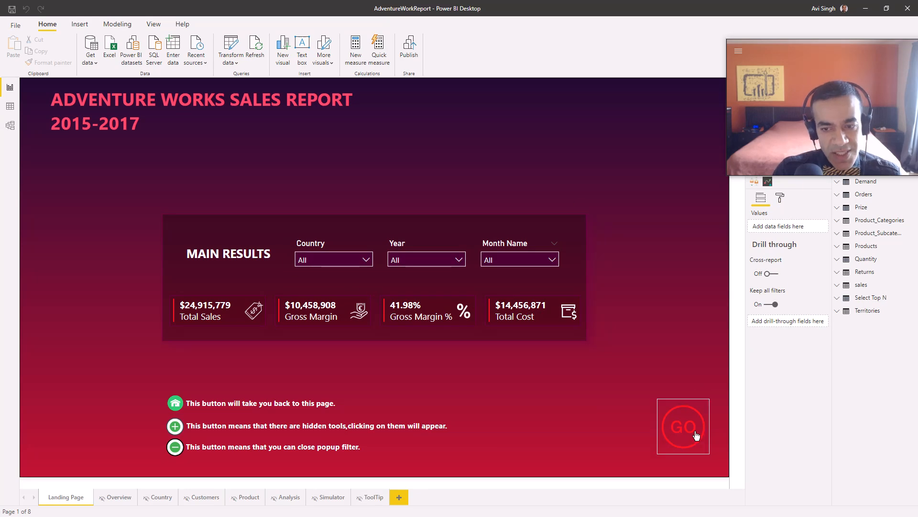
{"action": "mouse_move", "coordinate": [411, 357]}
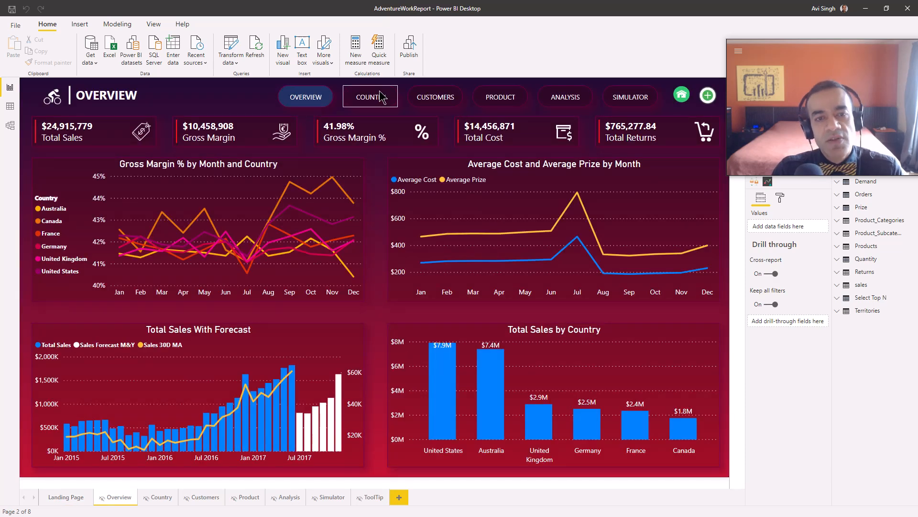
{"action": "mouse_move", "coordinate": [629, 97]}
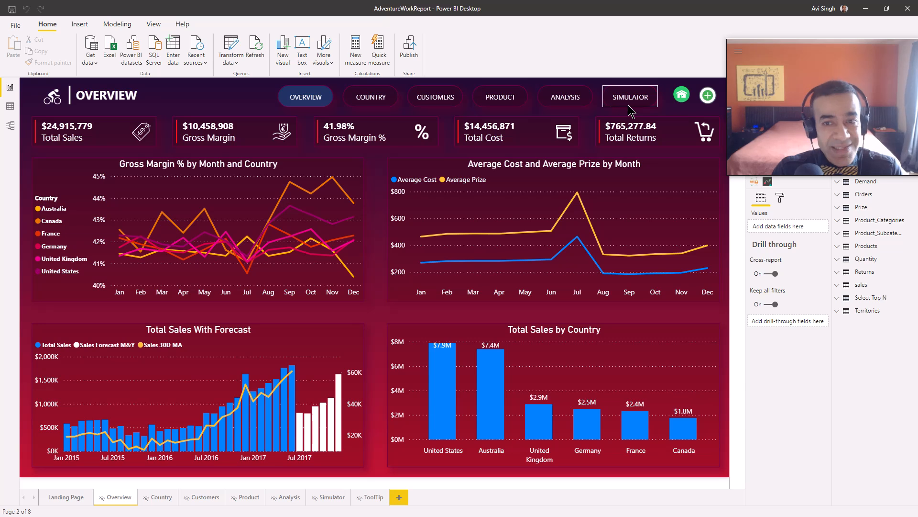
{"action": "mouse_move", "coordinate": [629, 97]}
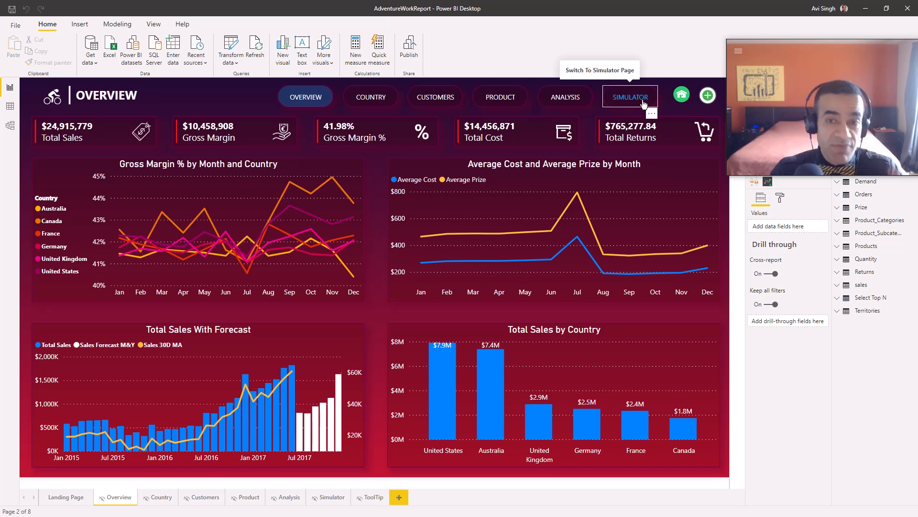
{"action": "mouse_move", "coordinate": [221, 205]}
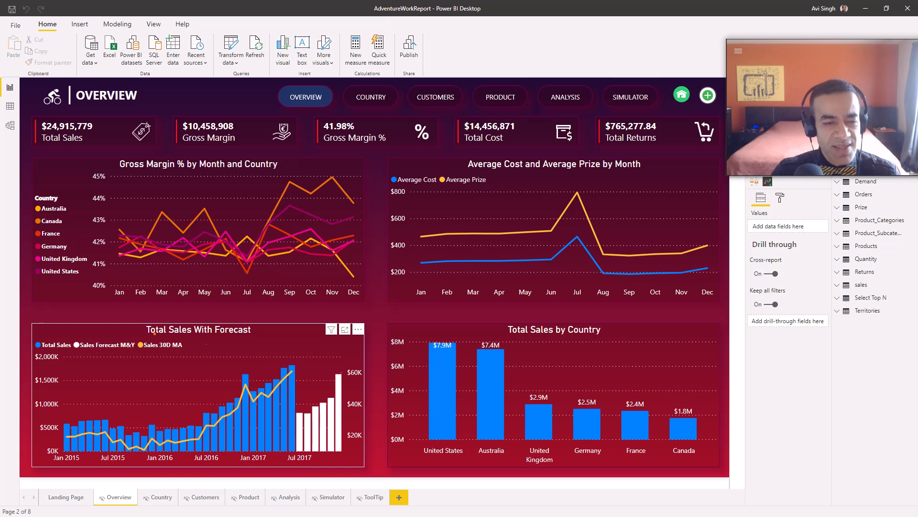
{"action": "left_click", "coordinate": [198, 398]}
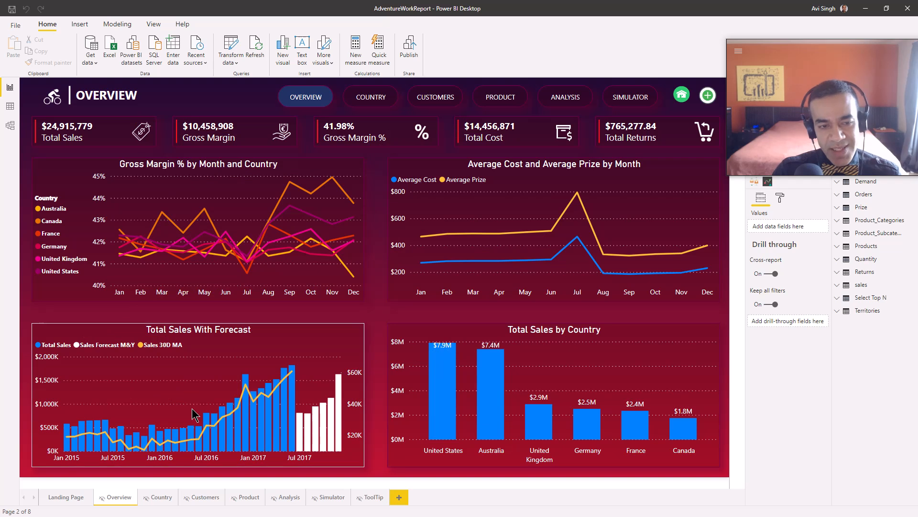
{"action": "mouse_move", "coordinate": [247, 391]}
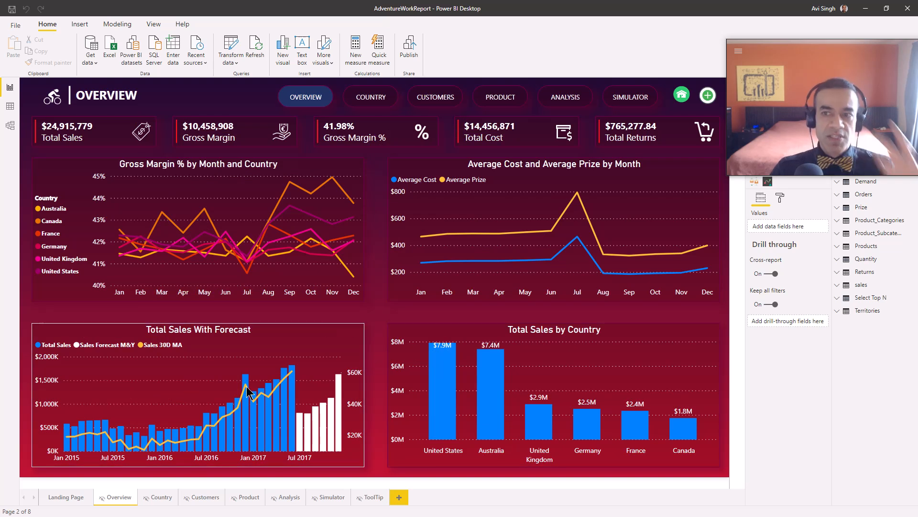
{"action": "mouse_move", "coordinate": [250, 392]}
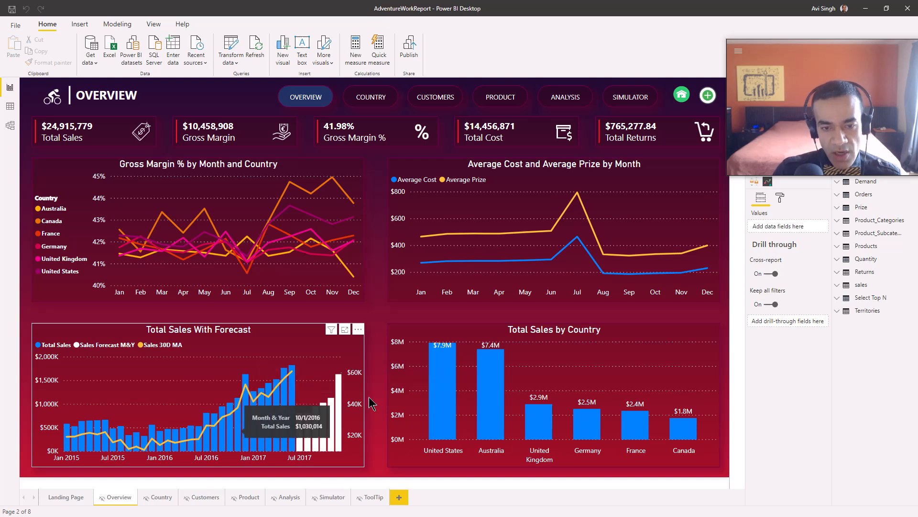
{"action": "mouse_move", "coordinate": [520, 380]}
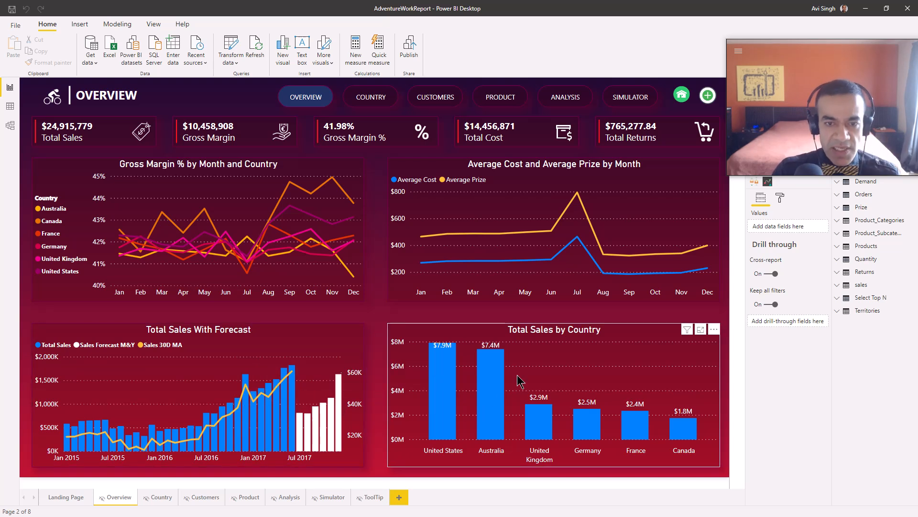
{"action": "mouse_move", "coordinate": [560, 375]}
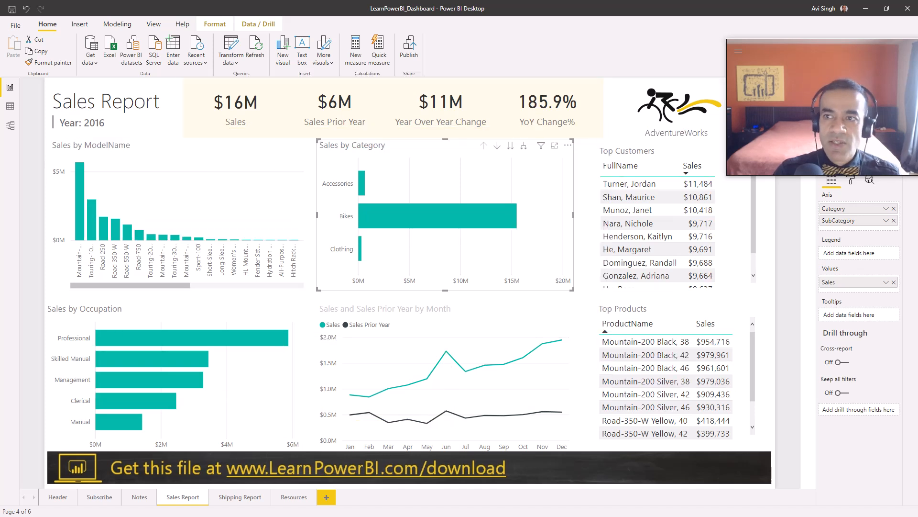
{"action": "mouse_move", "coordinate": [401, 304]}
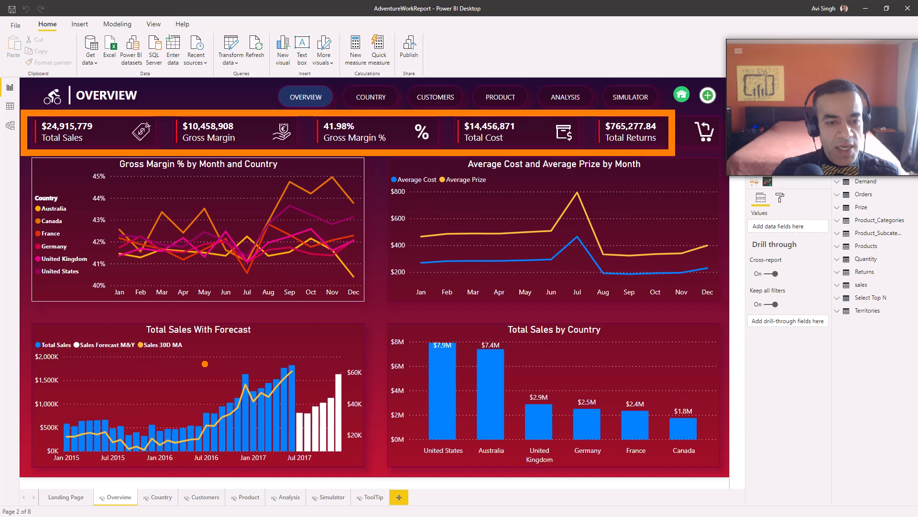
Return to the AdventureWorkReport Overview page to review its layout.
{"action": "left_click", "coordinate": [554, 398]}
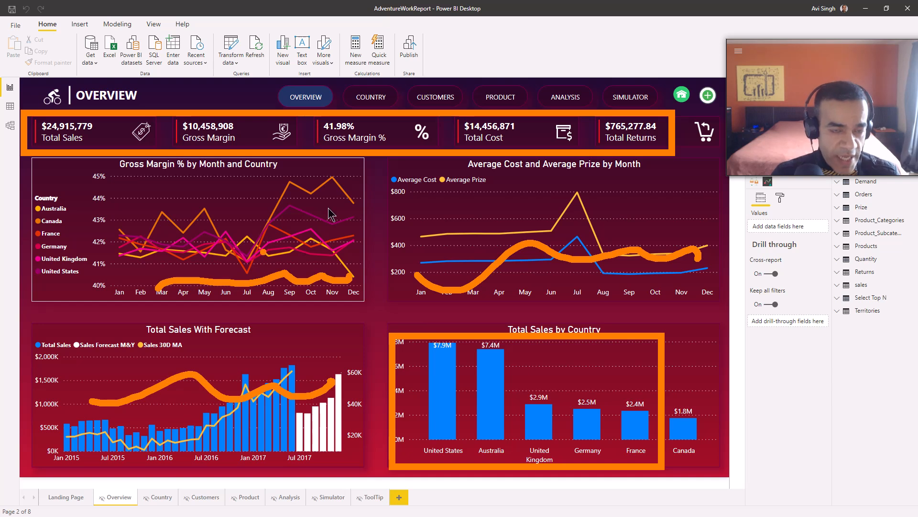
{"action": "mouse_move", "coordinate": [334, 214]}
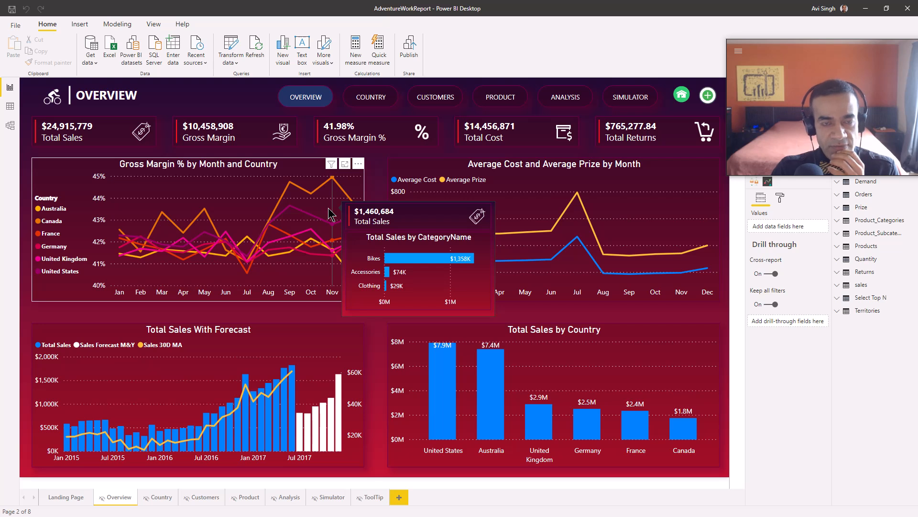
{"action": "mouse_move", "coordinate": [375, 185]}
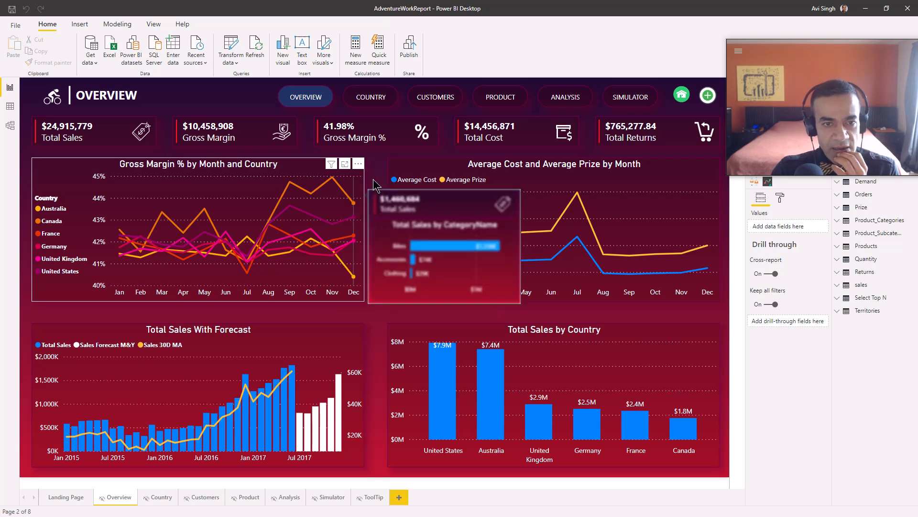
{"action": "mouse_move", "coordinate": [375, 185]}
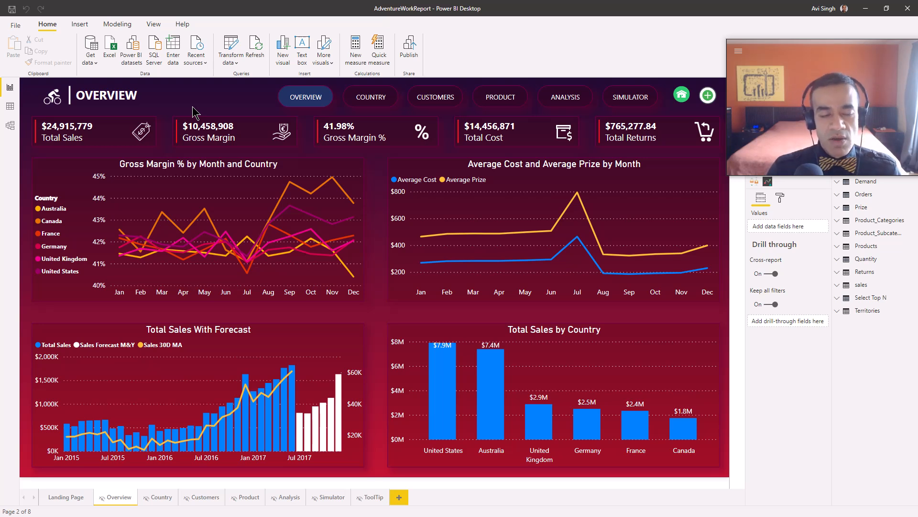
{"action": "mouse_move", "coordinate": [192, 111]}
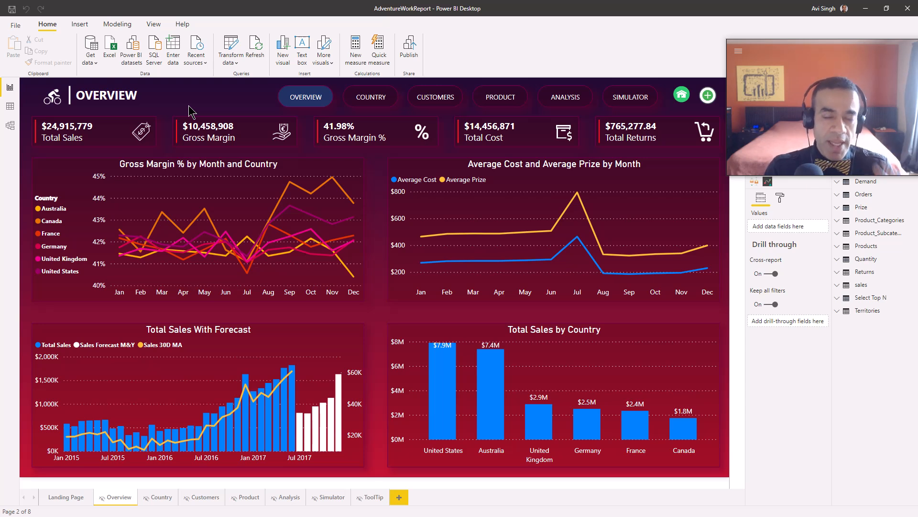
{"action": "mouse_move", "coordinate": [212, 115]}
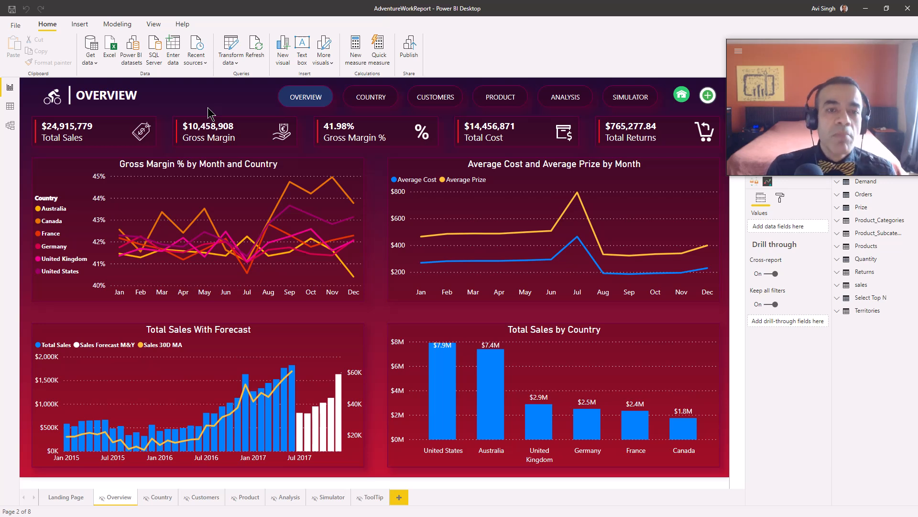
{"action": "mouse_move", "coordinate": [273, 173]}
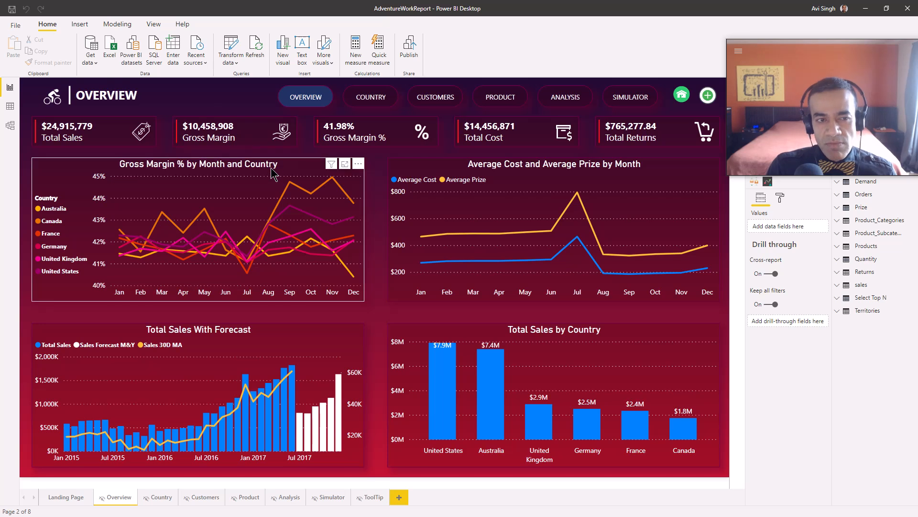
{"action": "mouse_move", "coordinate": [217, 177]}
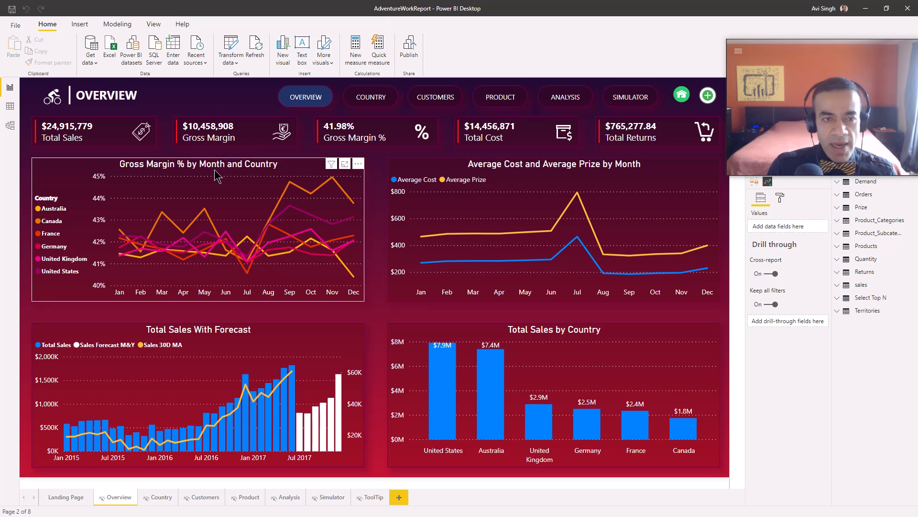
{"action": "mouse_move", "coordinate": [215, 178]}
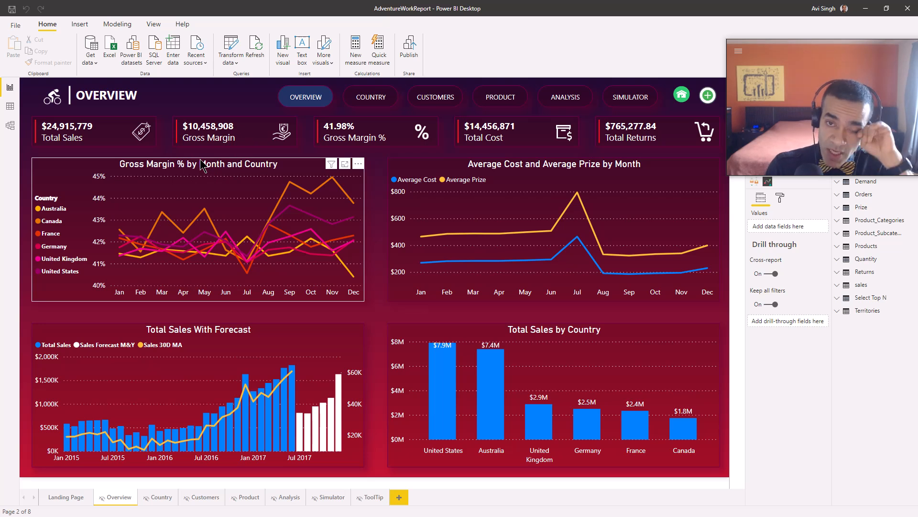
{"action": "mouse_move", "coordinate": [375, 197]}
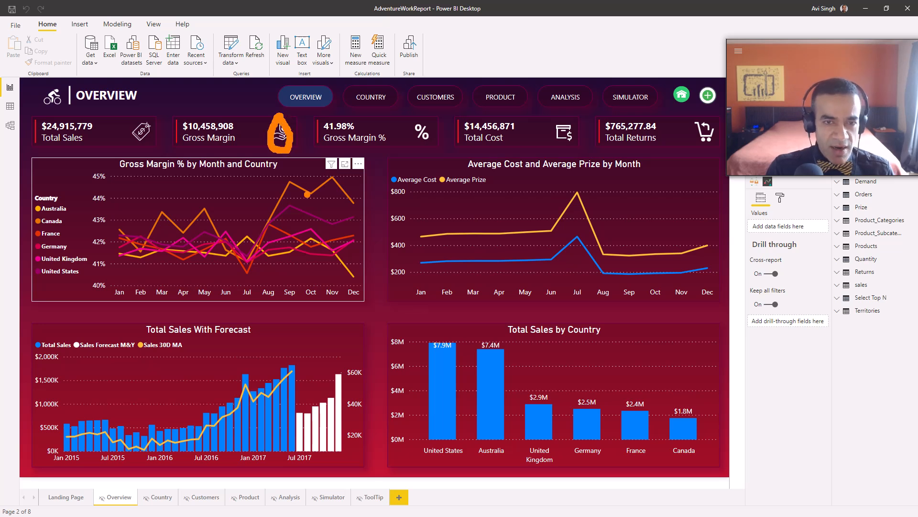
{"action": "mouse_move", "coordinate": [251, 257]}
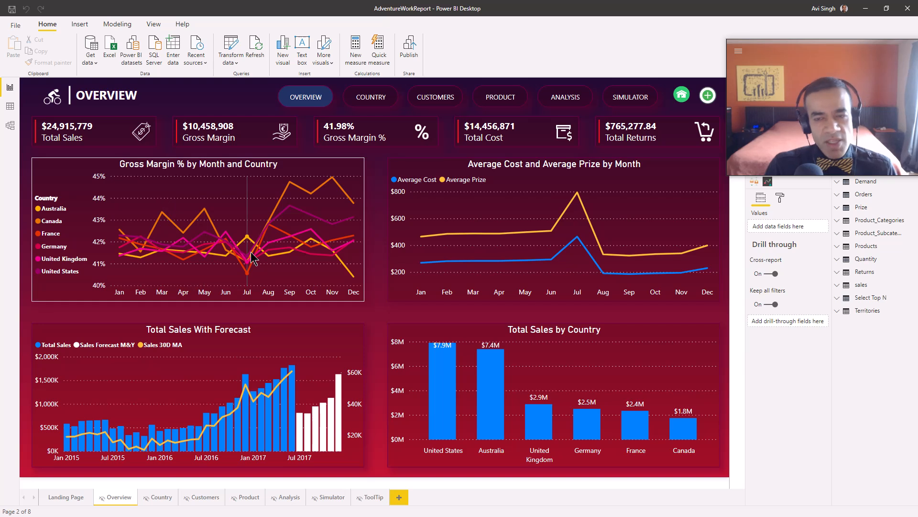
{"action": "mouse_move", "coordinate": [252, 257]}
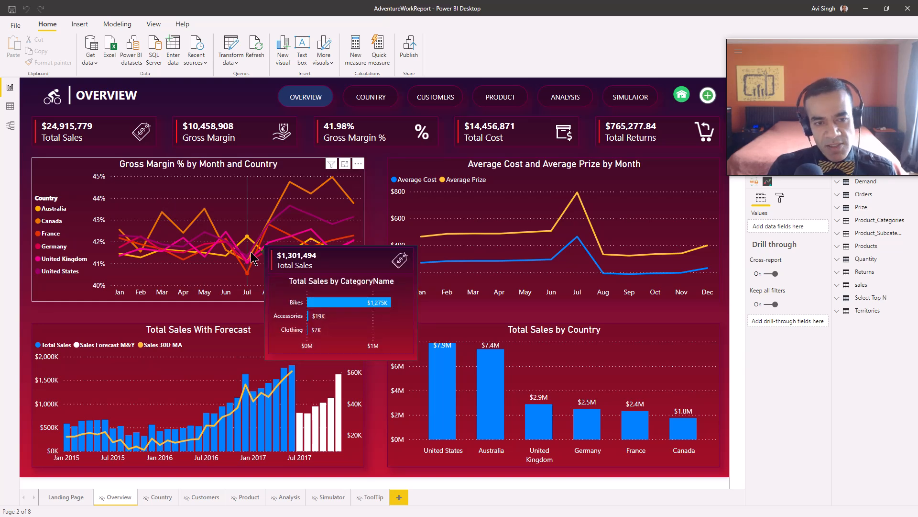
{"action": "mouse_move", "coordinate": [245, 245]}
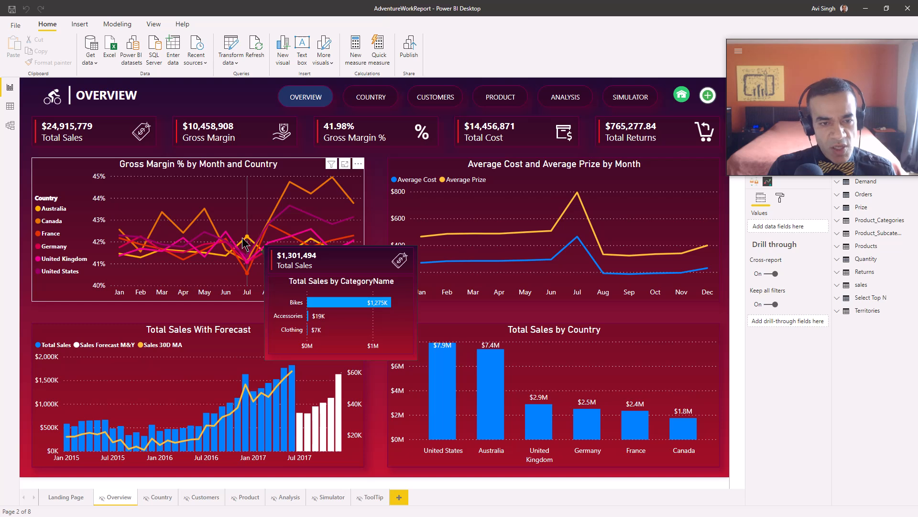
{"action": "mouse_move", "coordinate": [280, 245]}
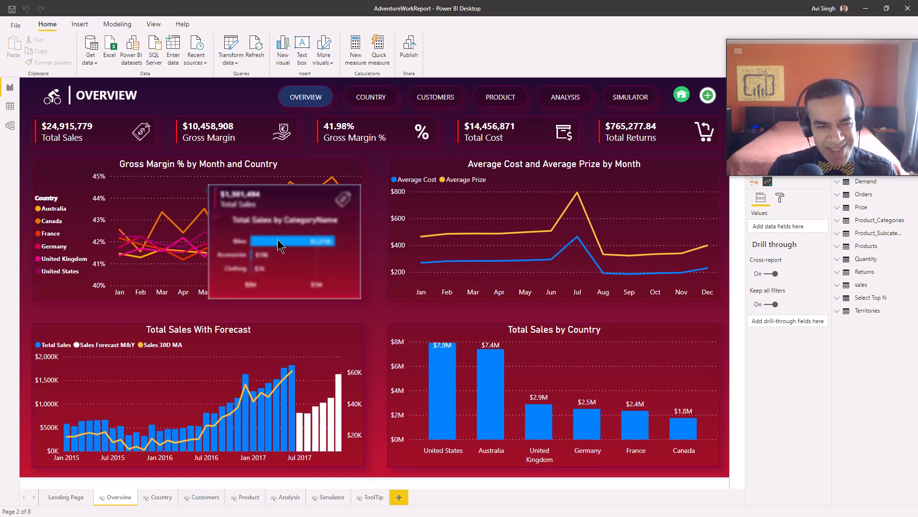
{"action": "mouse_move", "coordinate": [252, 257]}
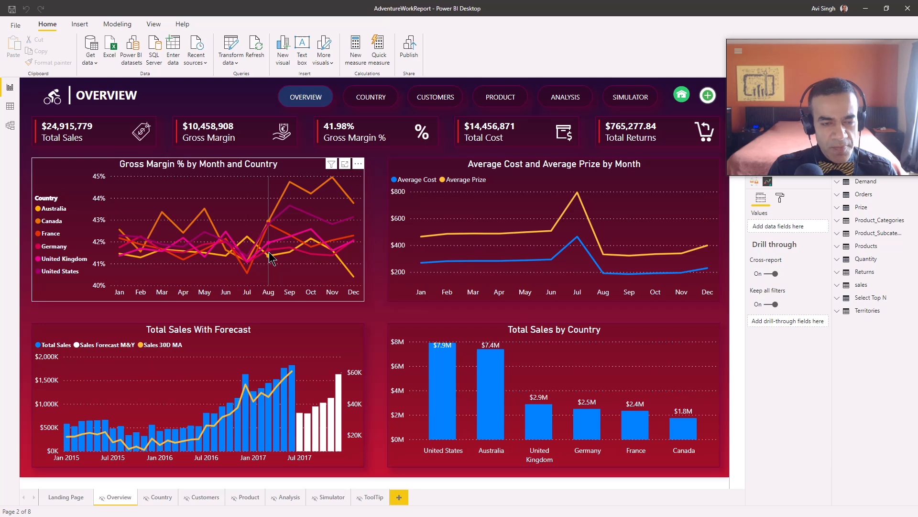
{"action": "mouse_move", "coordinate": [271, 258]}
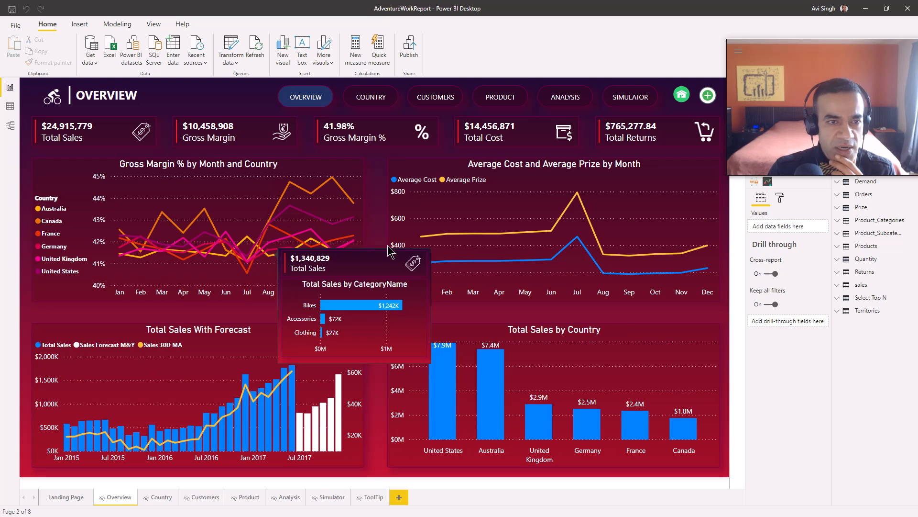
{"action": "mouse_move", "coordinate": [381, 202]}
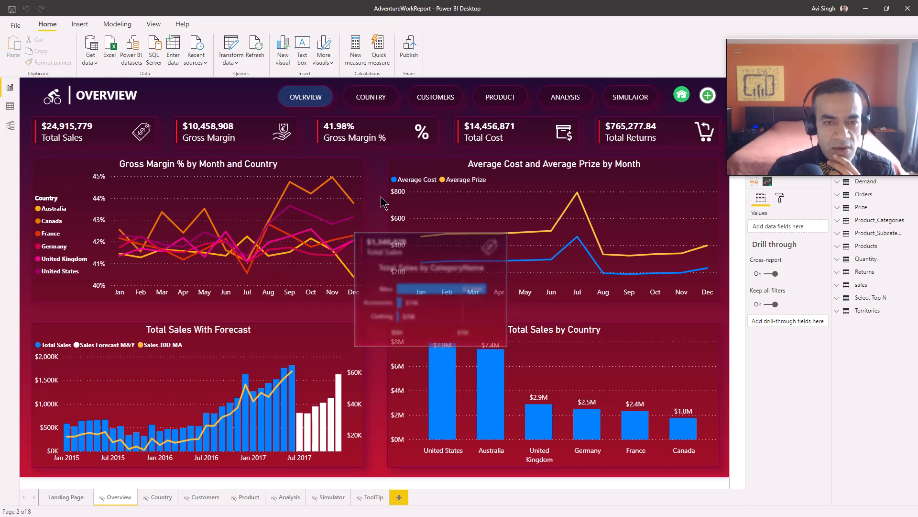
{"action": "mouse_move", "coordinate": [381, 201]}
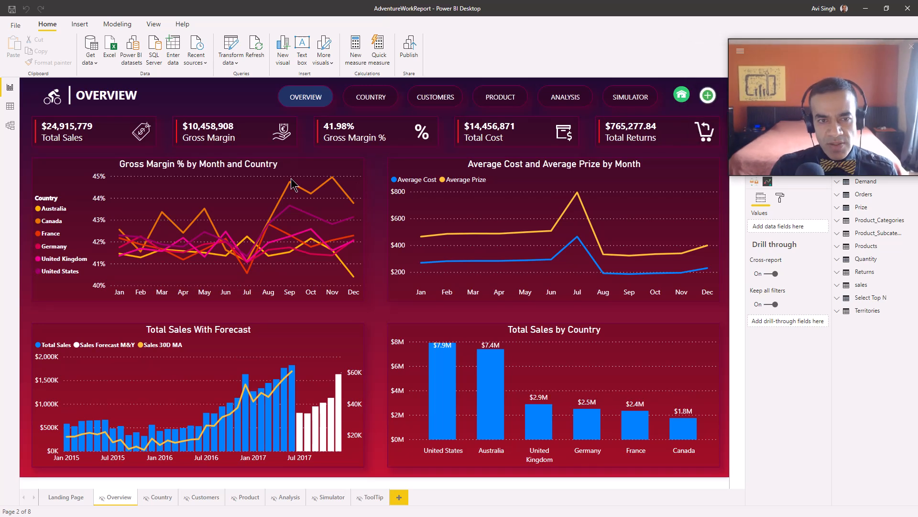
{"action": "mouse_move", "coordinate": [292, 184]}
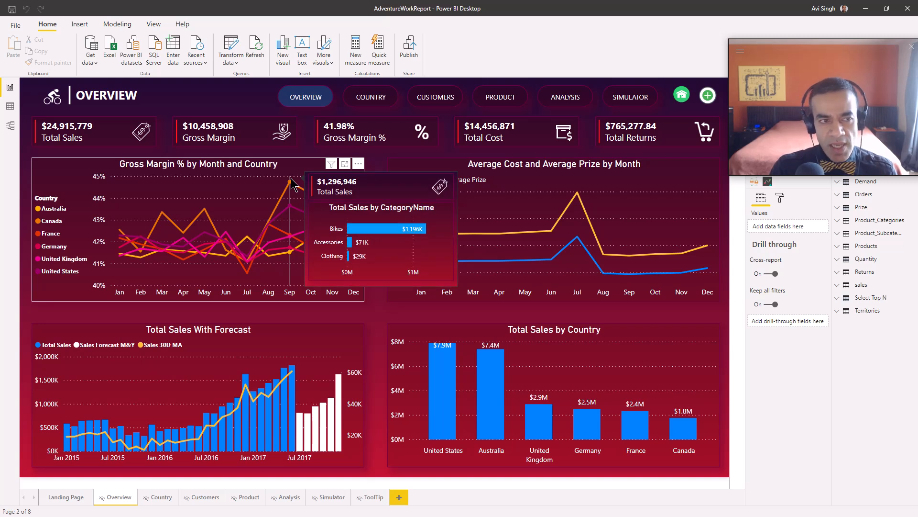
{"action": "mouse_move", "coordinate": [189, 315]}
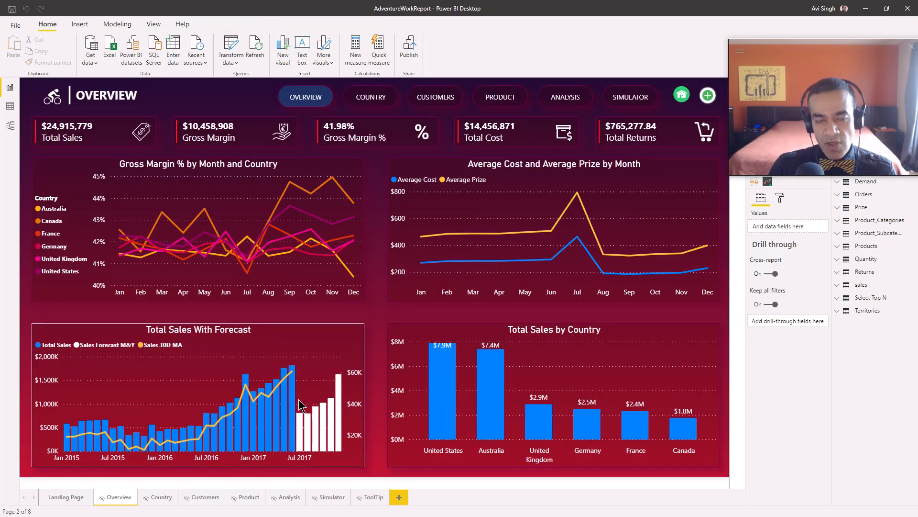
{"action": "mouse_move", "coordinate": [298, 404]}
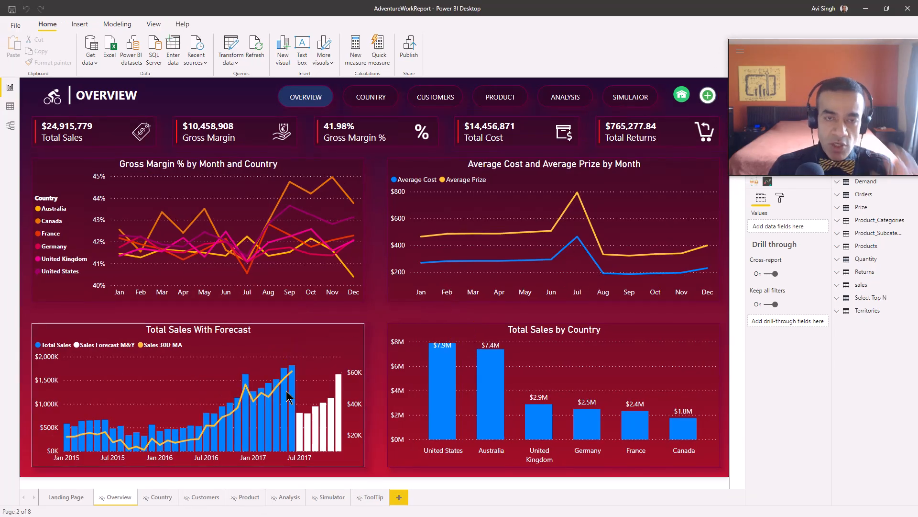
{"action": "mouse_move", "coordinate": [287, 395]}
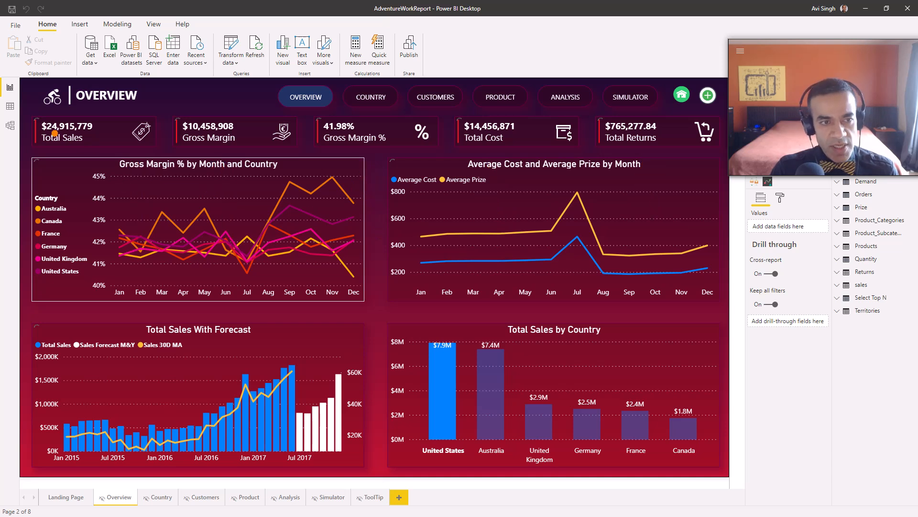
Cross-filter the Overview to United States, then clear it so all countries show again.
{"action": "left_click", "coordinate": [93, 130]}
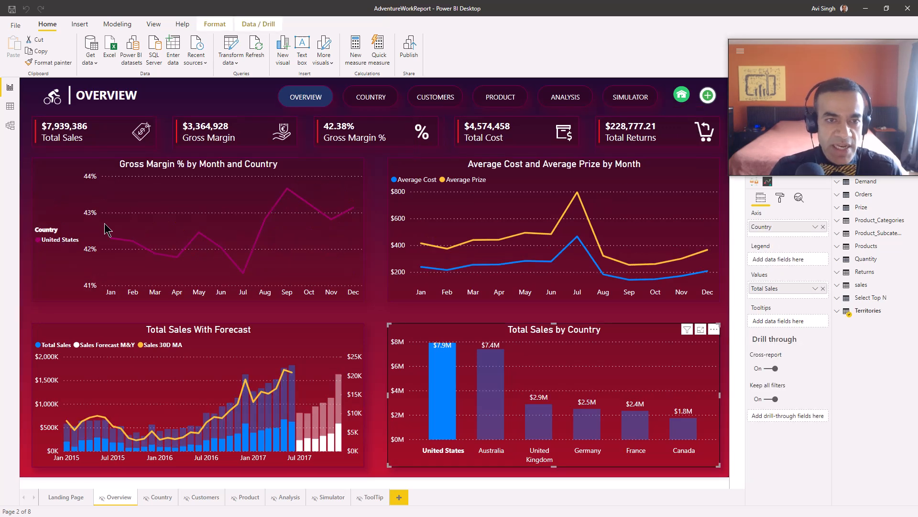
{"action": "mouse_move", "coordinate": [188, 343]}
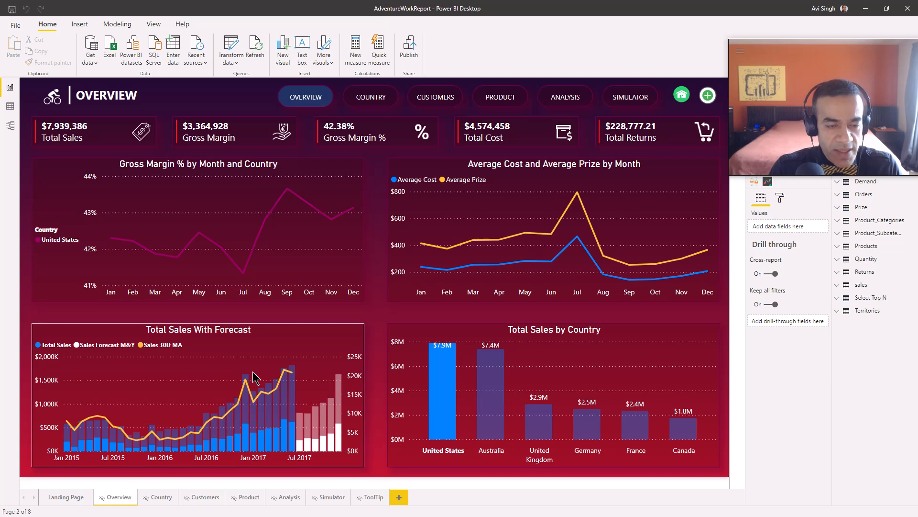
{"action": "mouse_move", "coordinate": [406, 344]}
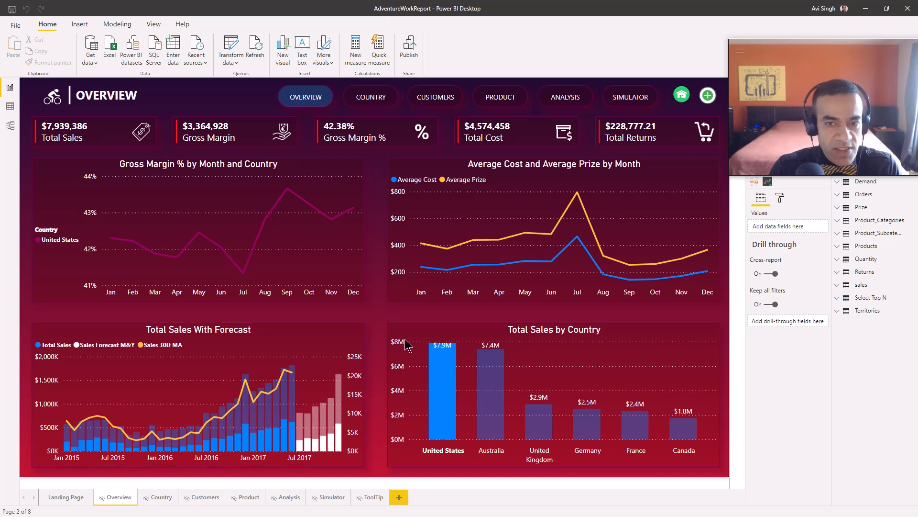
{"action": "left_click", "coordinate": [554, 398]}
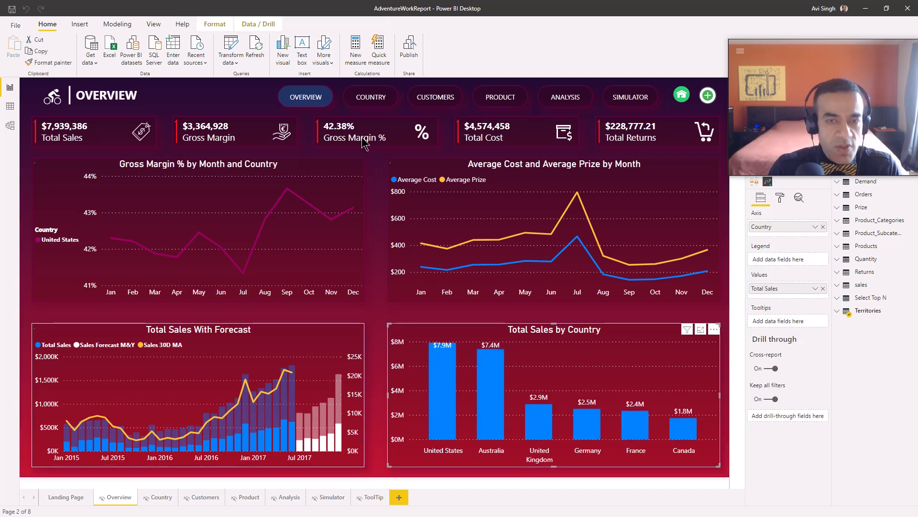
{"action": "left_click", "coordinate": [370, 97]}
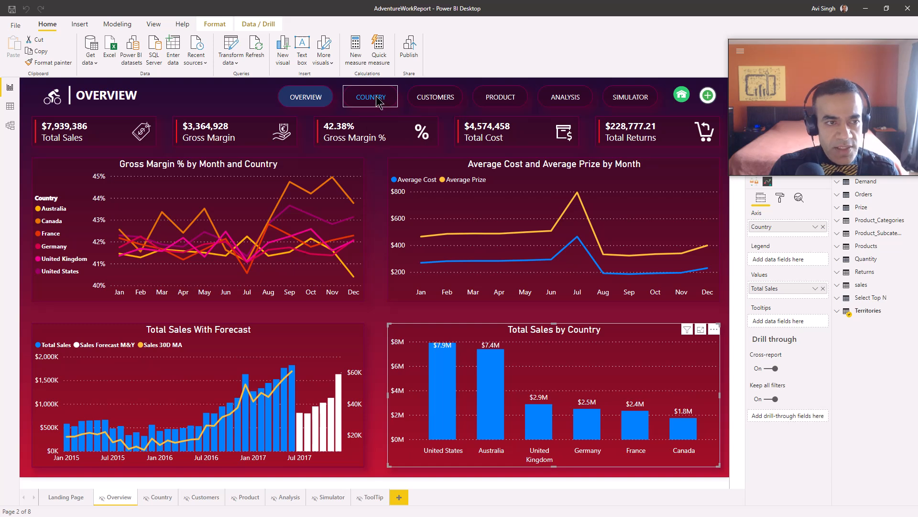
Navigate to the Country page, select the United States sales trend, then deselect it.
{"action": "left_click", "coordinate": [370, 97]}
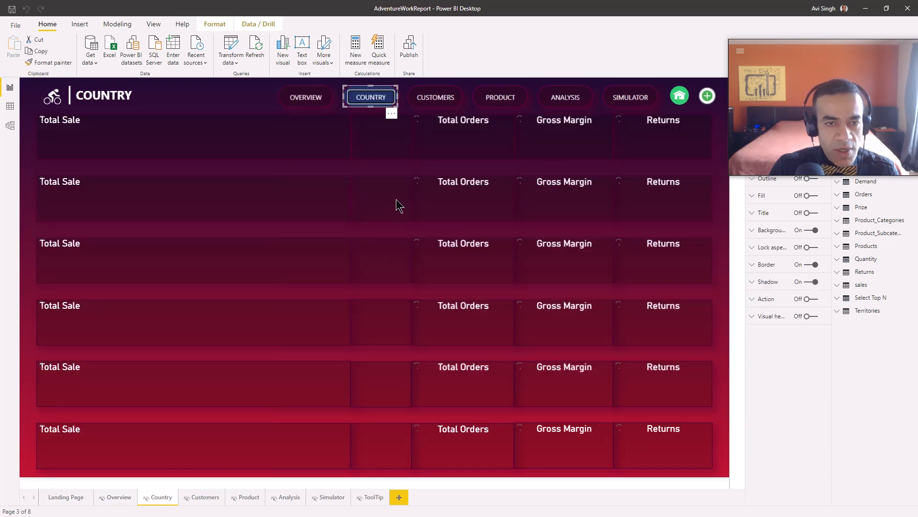
{"action": "left_click", "coordinate": [380, 198]}
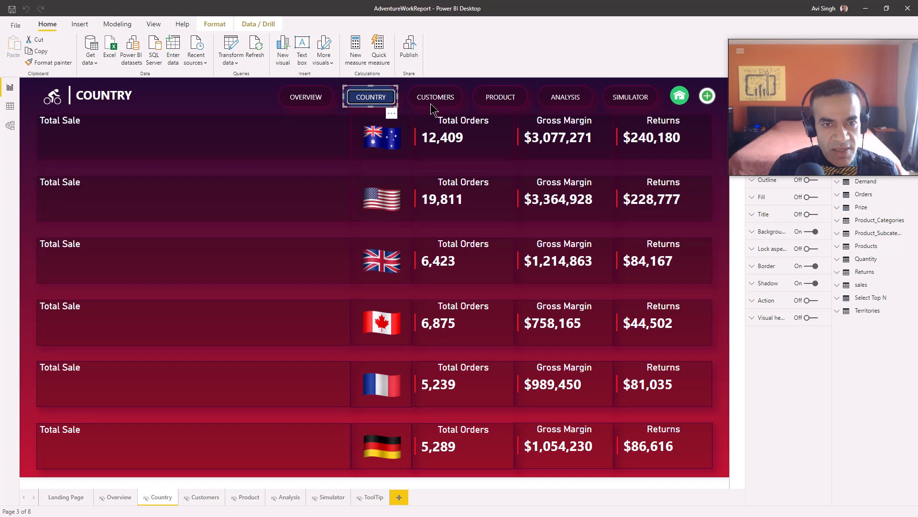
{"action": "left_click", "coordinate": [193, 136]}
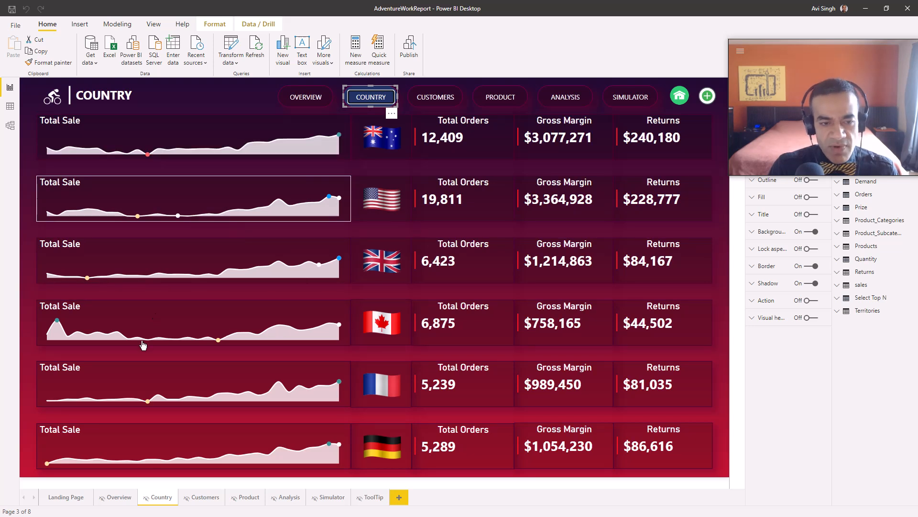
{"action": "mouse_move", "coordinate": [154, 224]}
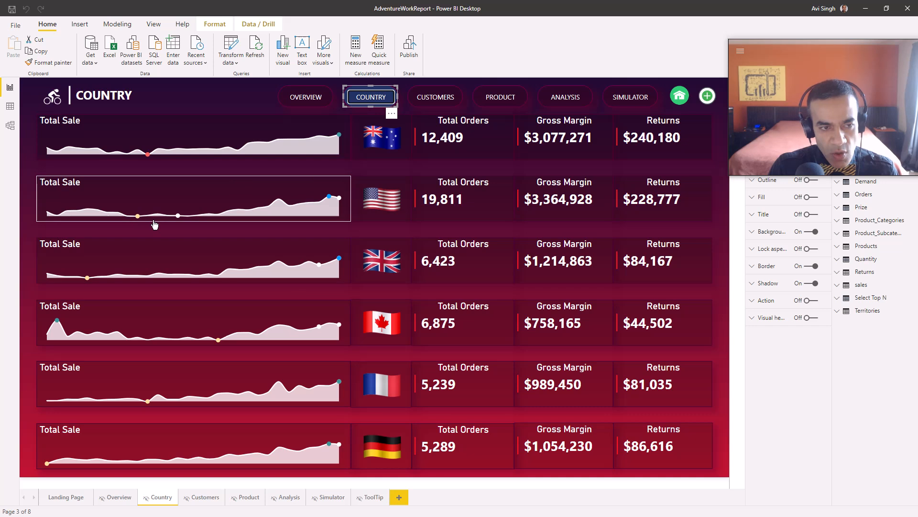
{"action": "left_click", "coordinate": [176, 136]}
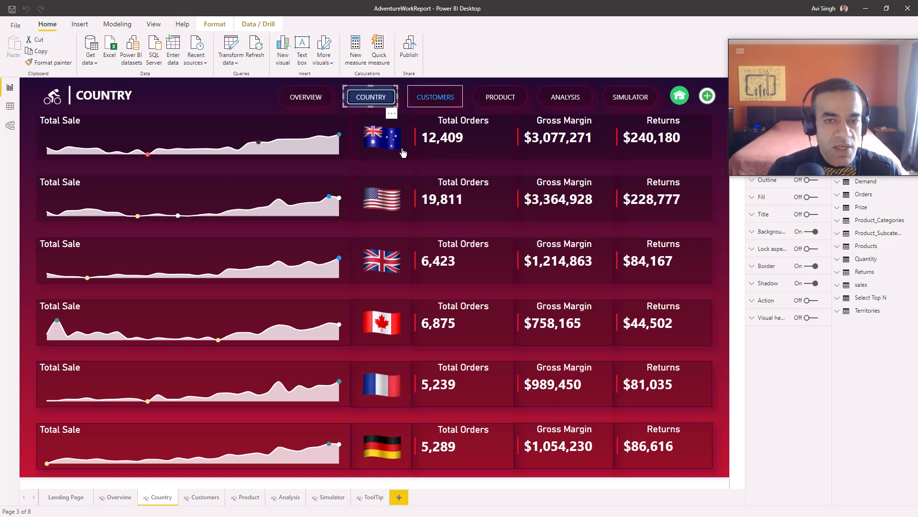
Navigate to the Customers page showing top, bottom and lost customers.
{"action": "left_click", "coordinate": [434, 97]}
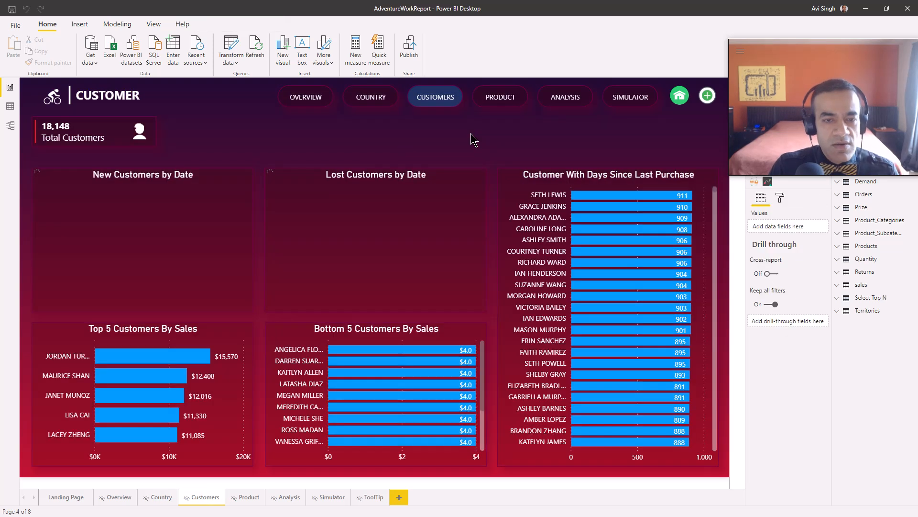
{"action": "mouse_move", "coordinate": [190, 187]}
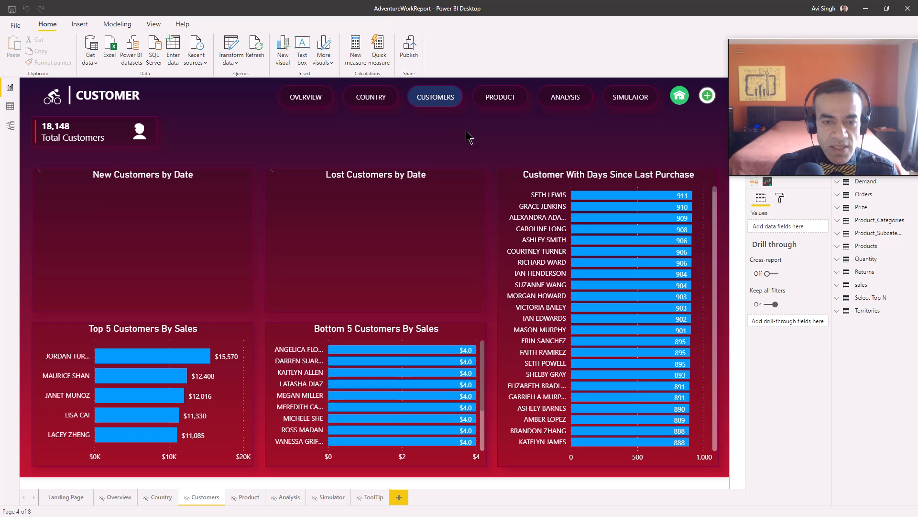
{"action": "mouse_move", "coordinate": [485, 121]}
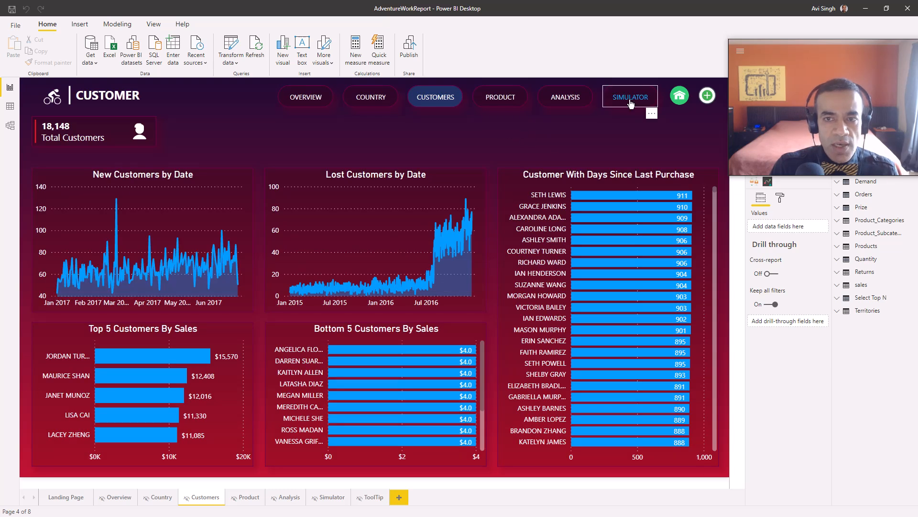
Navigate to the Simulator page with projected versus total sales.
{"action": "left_click", "coordinate": [630, 96]}
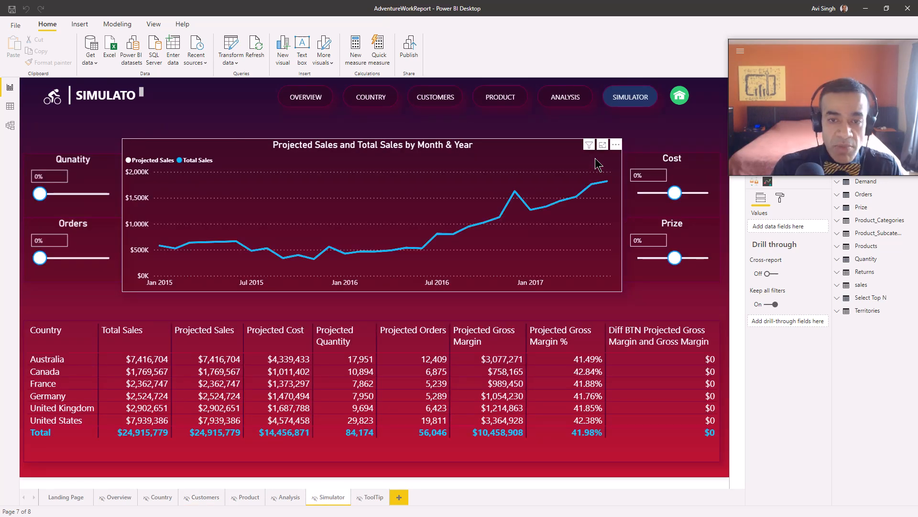
{"action": "mouse_move", "coordinate": [597, 172]}
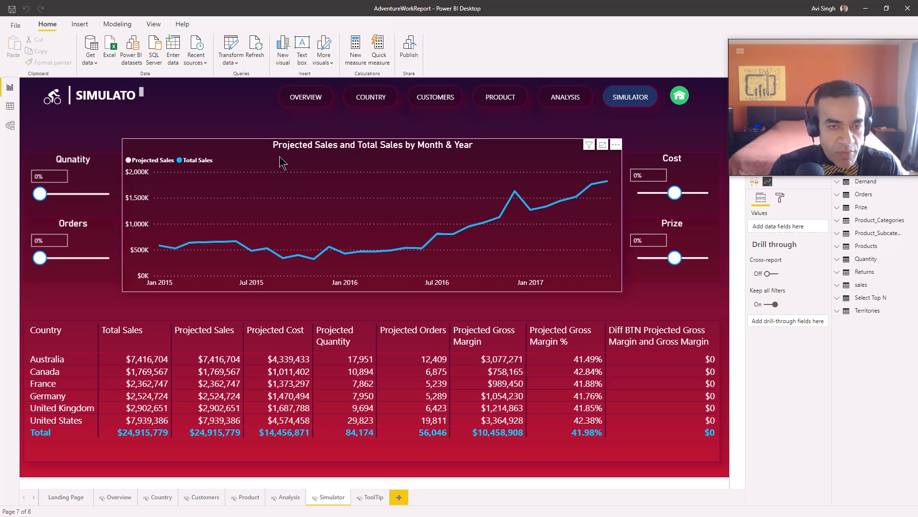
{"action": "mouse_move", "coordinate": [538, 202]}
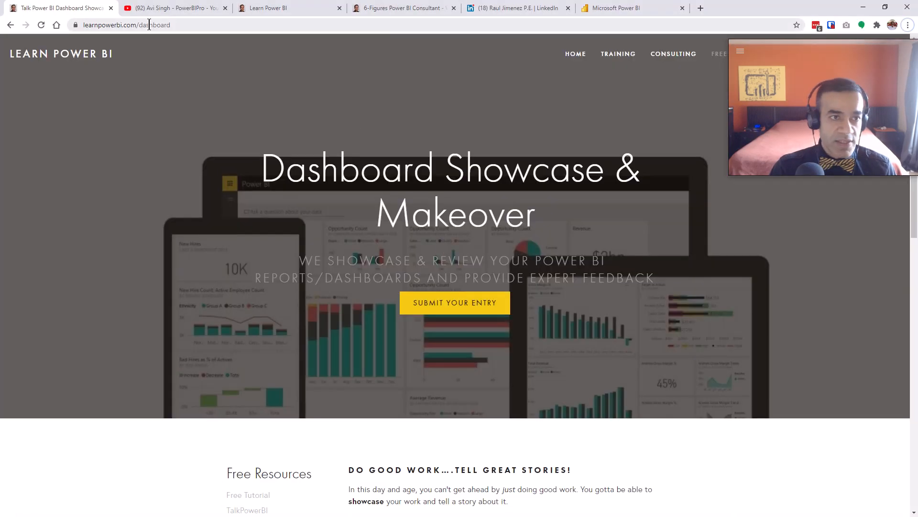
{"action": "mouse_move", "coordinate": [278, 112]}
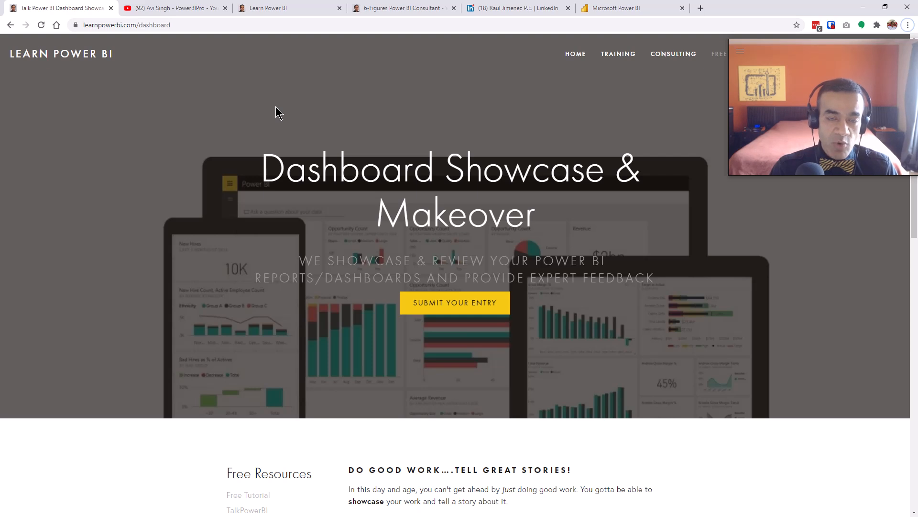